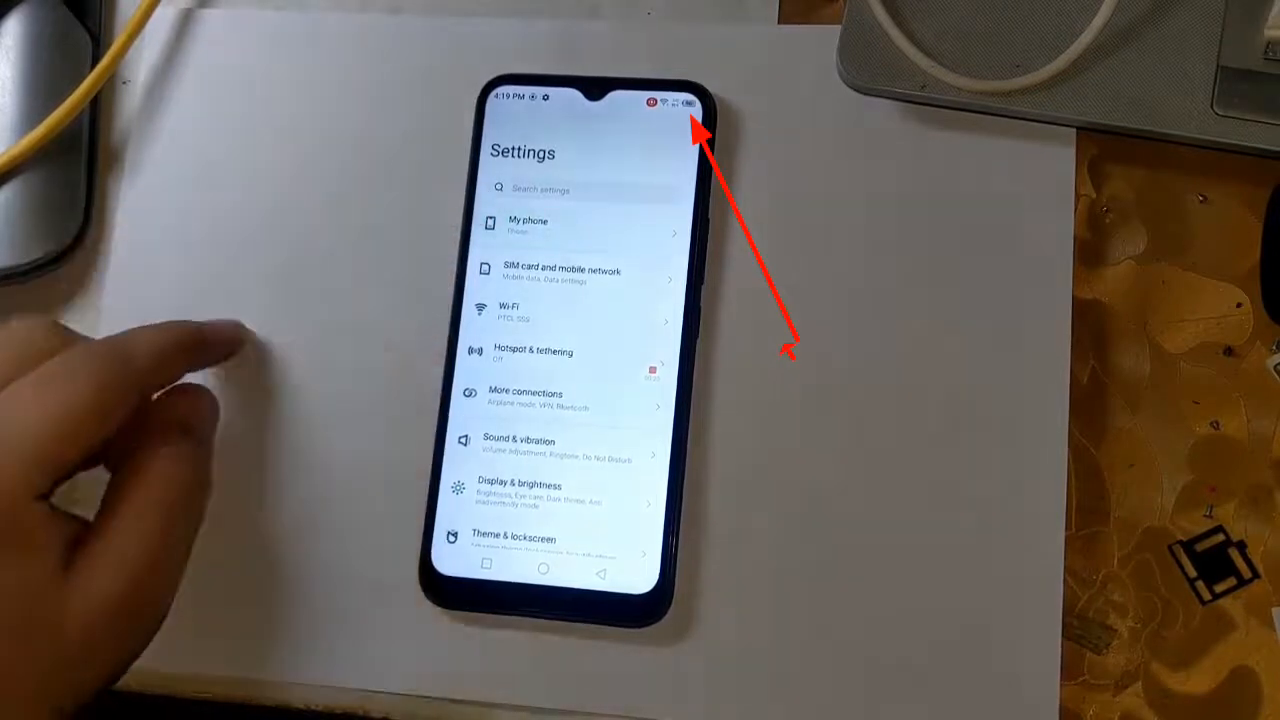
- Open My phone and scroll down to the device version details
click(528, 225)
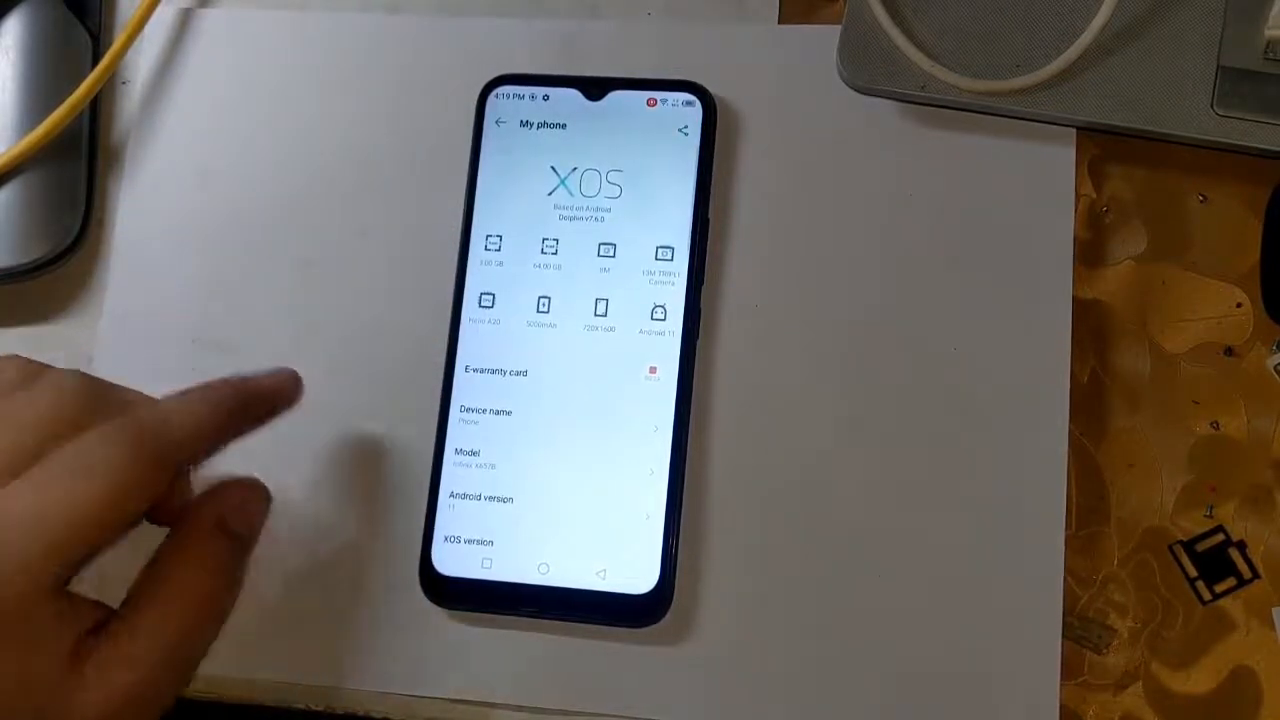
scroll(down, 3)
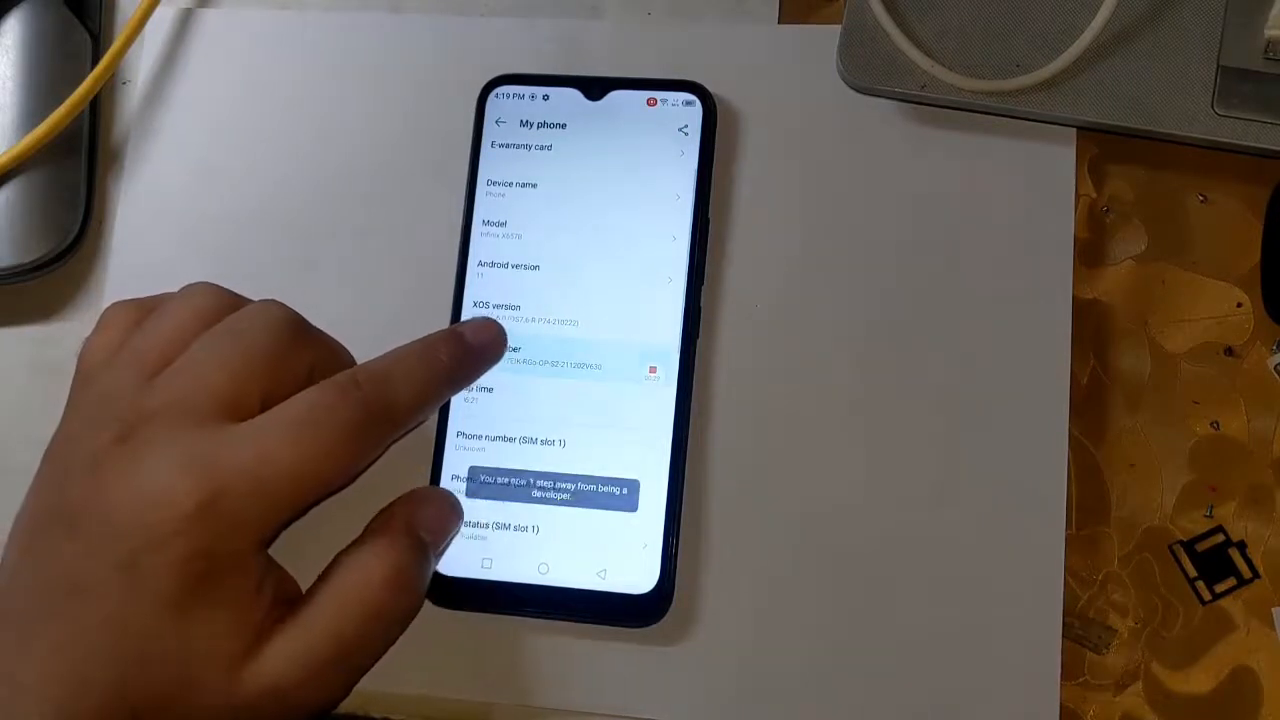
- Tap Build number the final time to enable developer mode
click(510, 360)
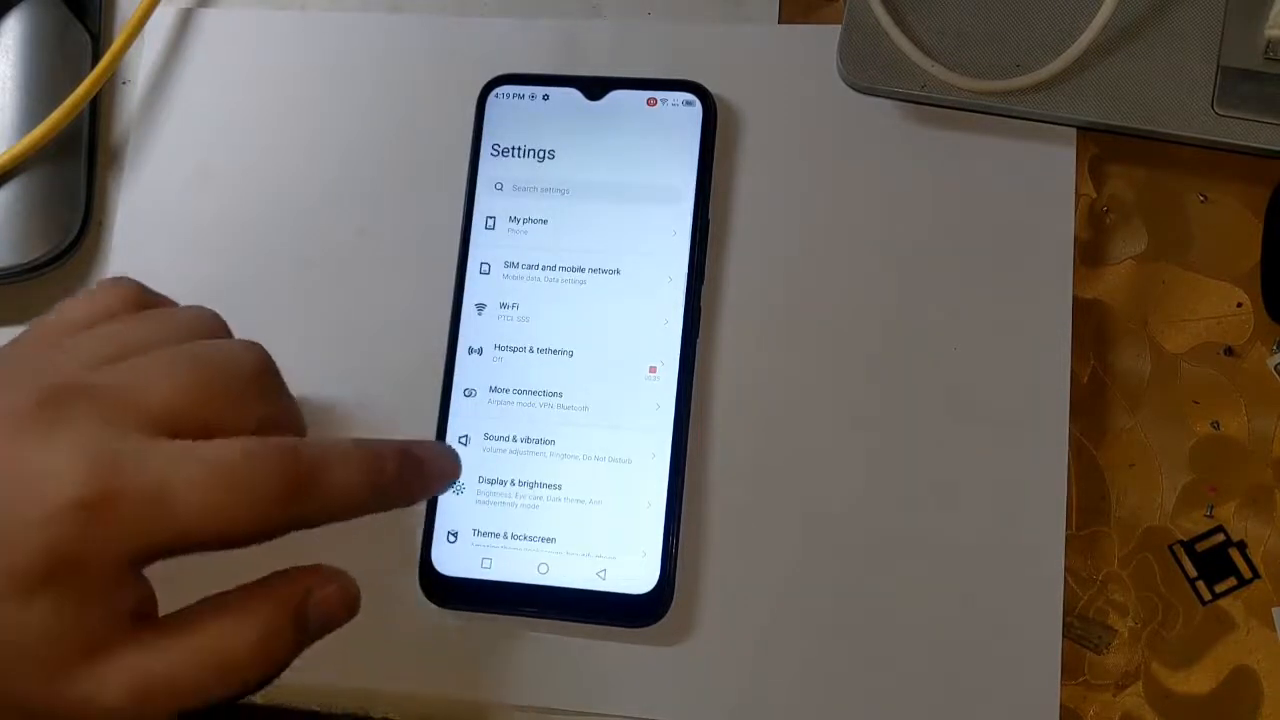
- In Developer options, turn on OEM unlocking (confirm Enable) and USB debugging
scroll(down, 3)
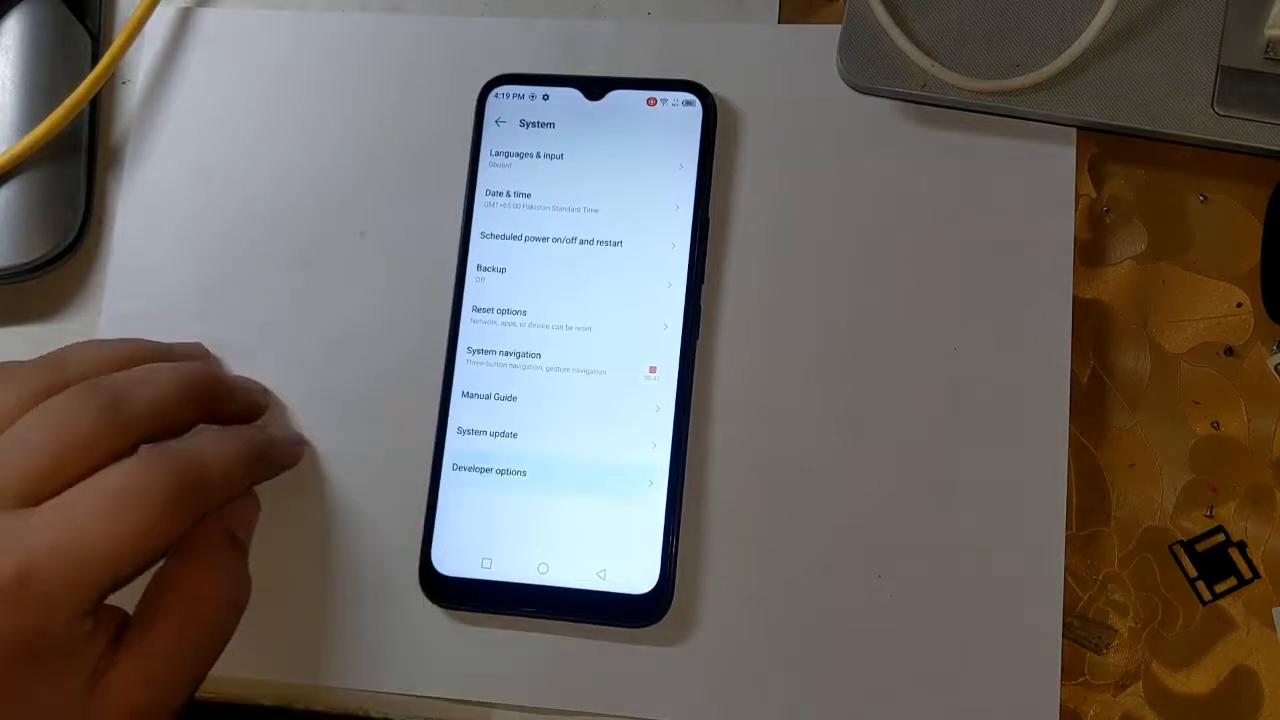
click(489, 471)
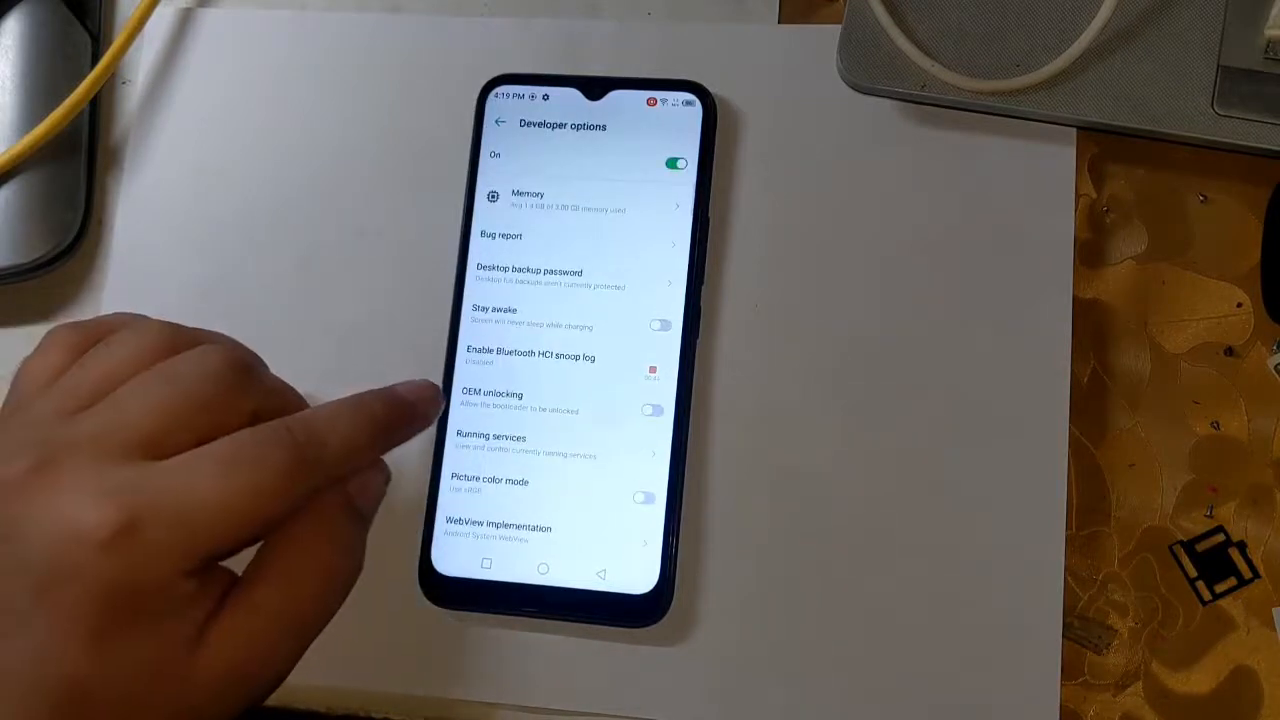
click(651, 410)
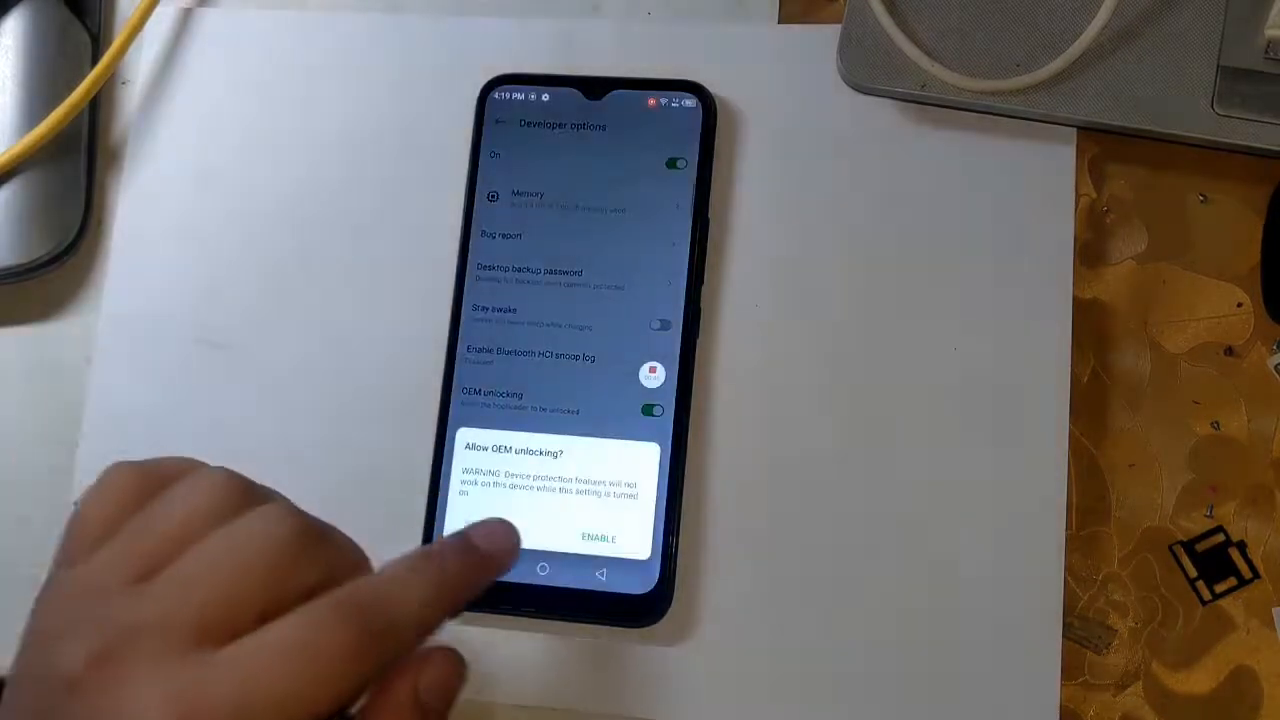
click(597, 538)
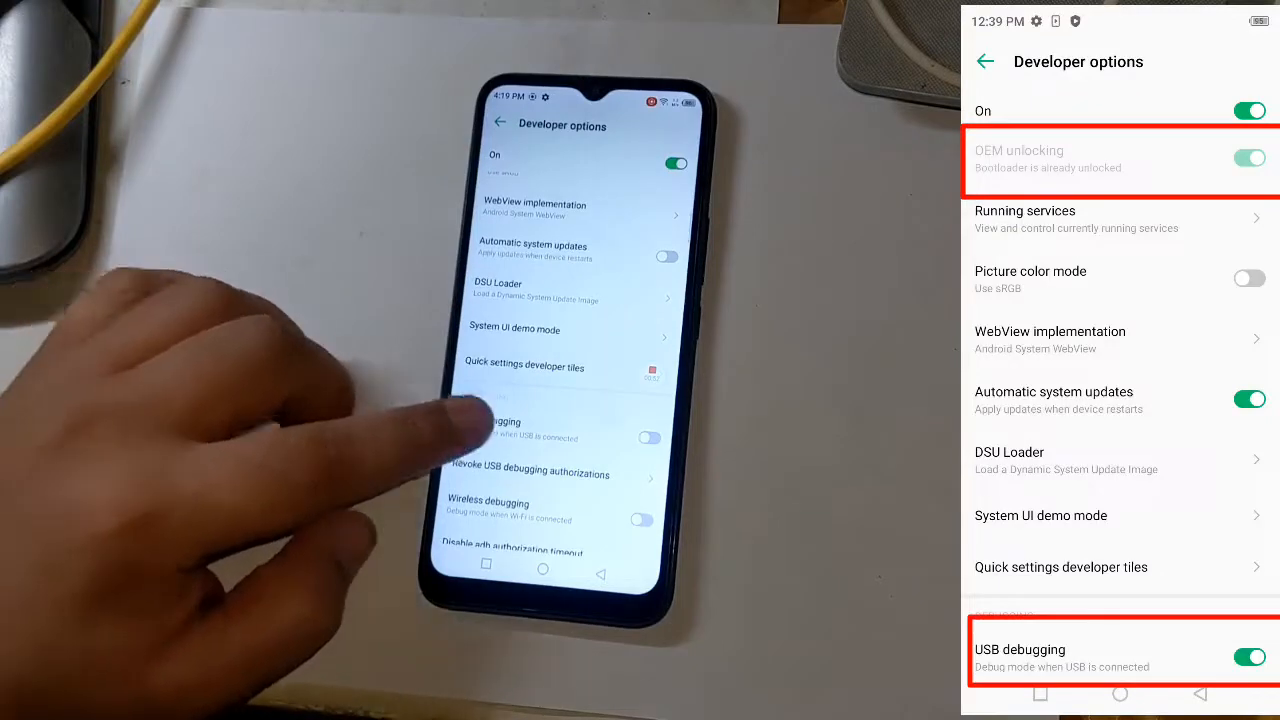
click(648, 438)
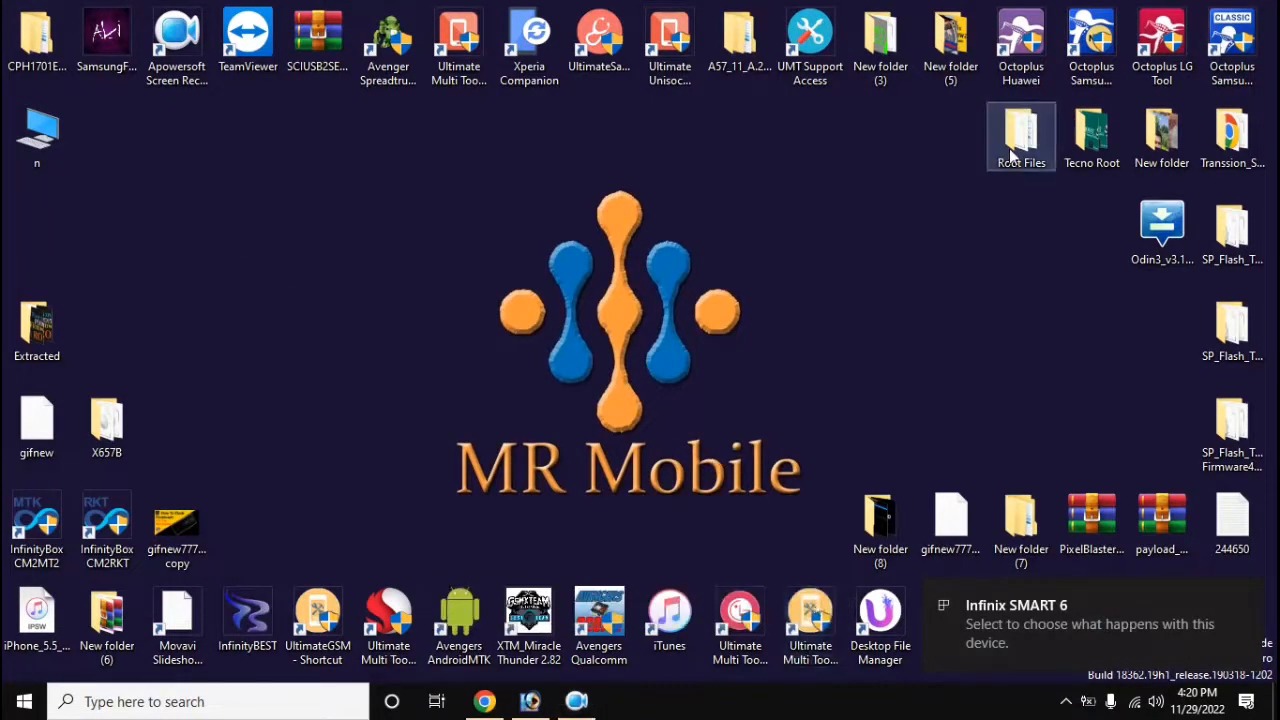
- Open Root Files, view the boot and vbmeta images in Boot & Vbmeta, then go back
double_click(1021, 135)
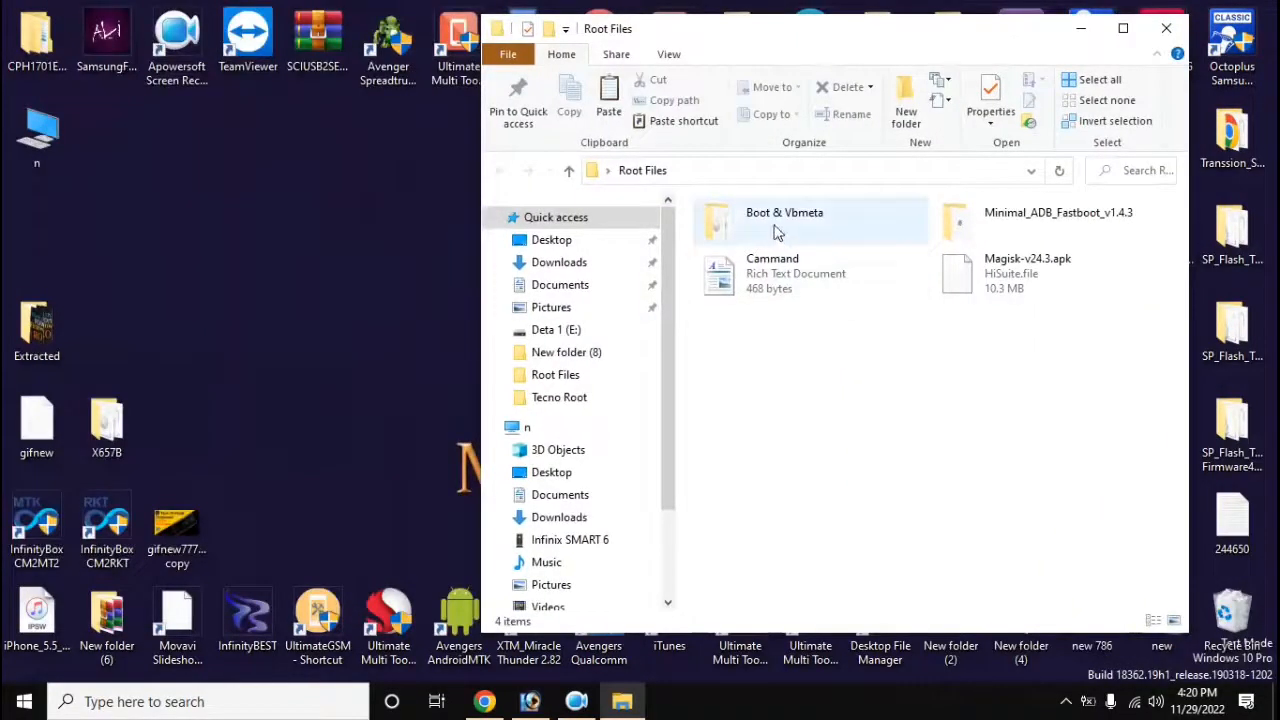
right_click(760, 220)
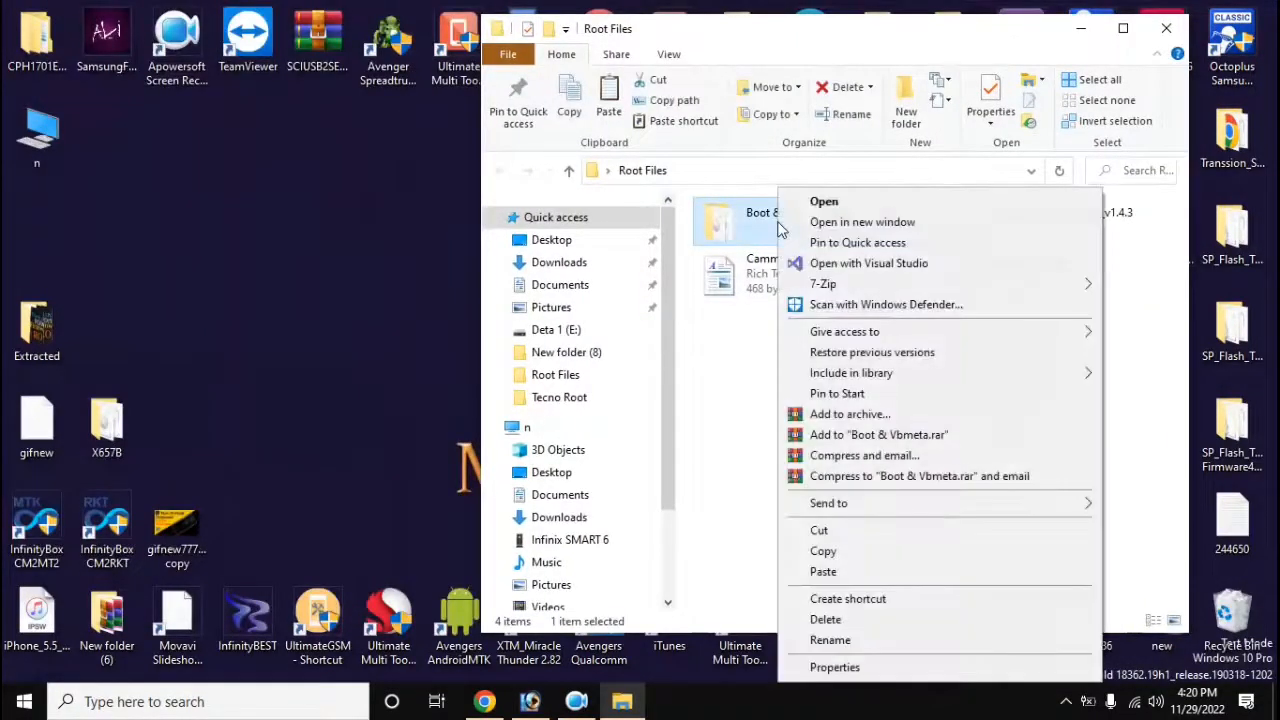
click(824, 201)
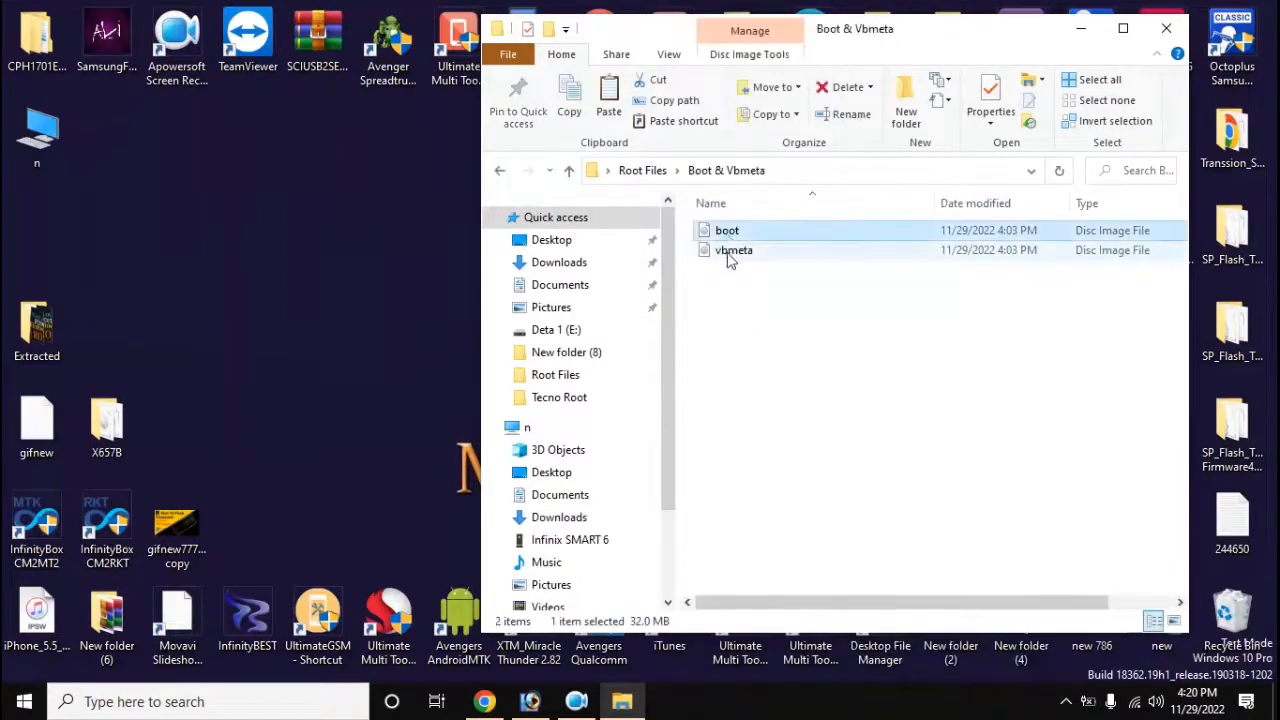
click(500, 170)
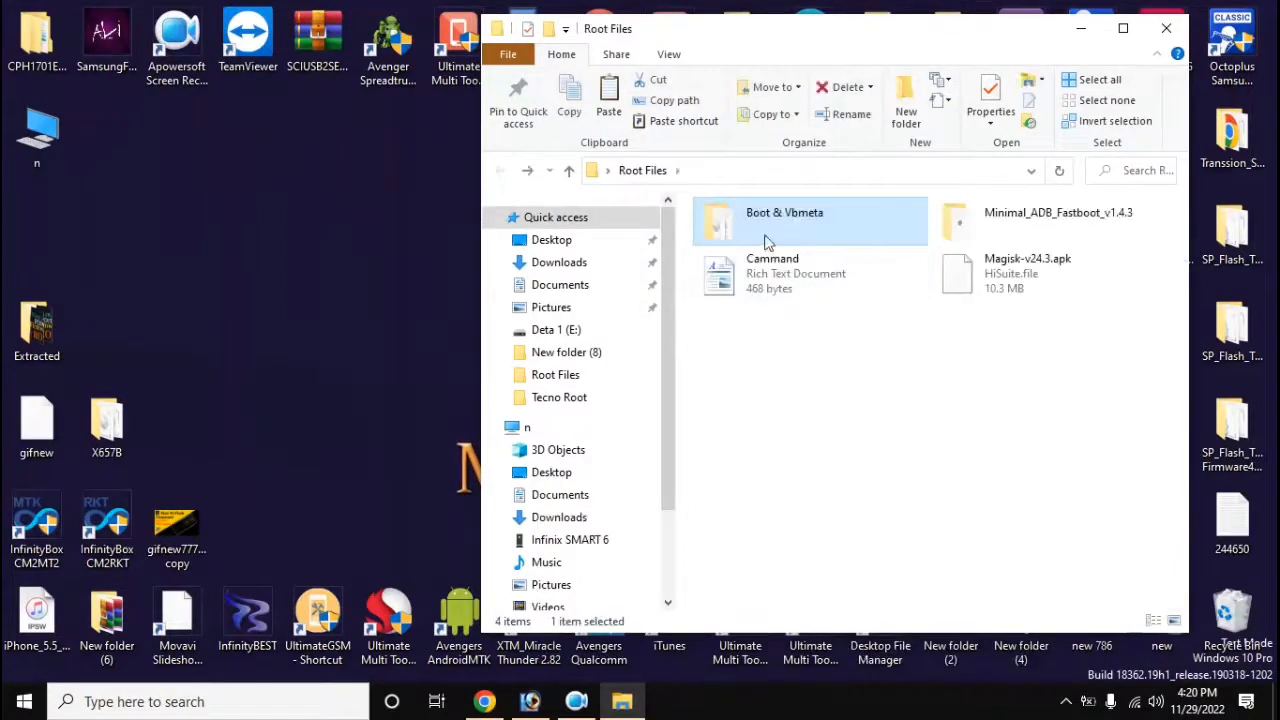